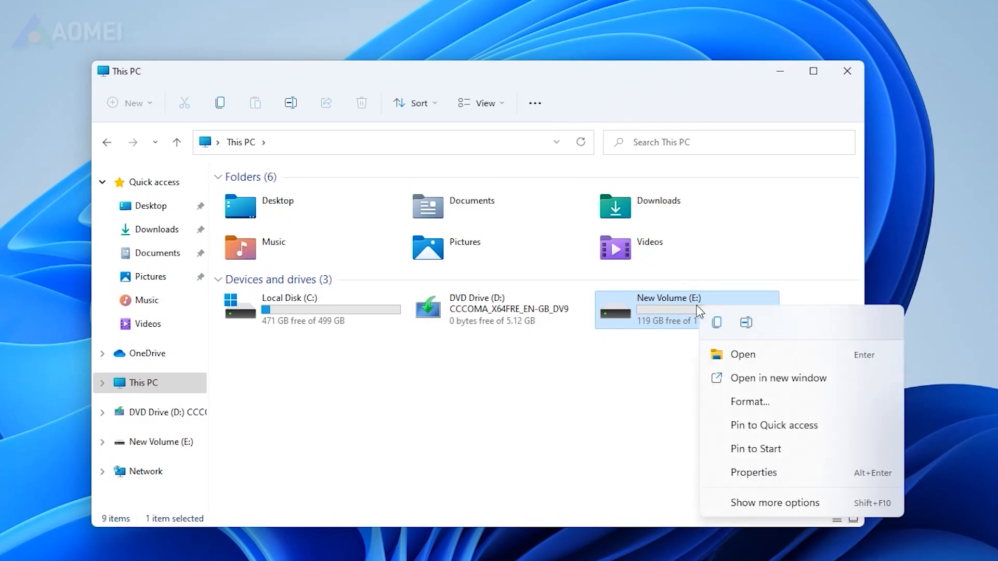
# - Quick-format New Volume (E:) as NTFS, close the format dialog and open the emptied drive
pyautogui.click(749, 402)
pyautogui.write('External Drive E')
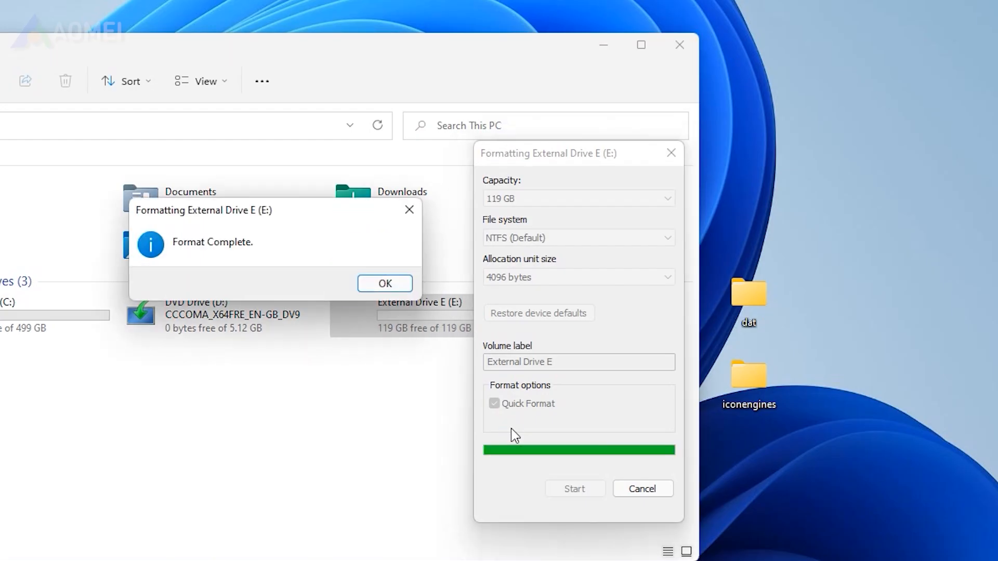
pyautogui.click(384, 283)
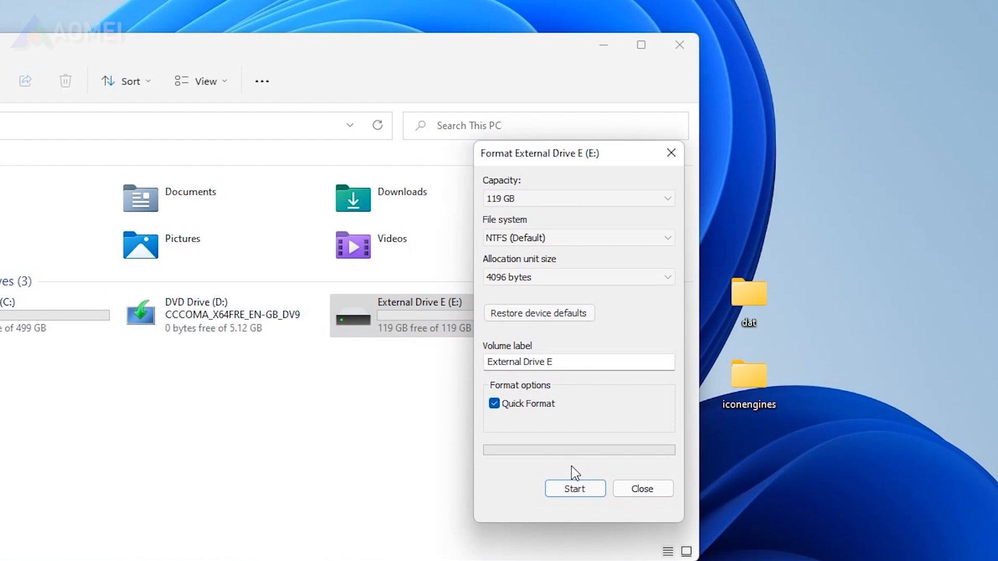
pyautogui.click(642, 489)
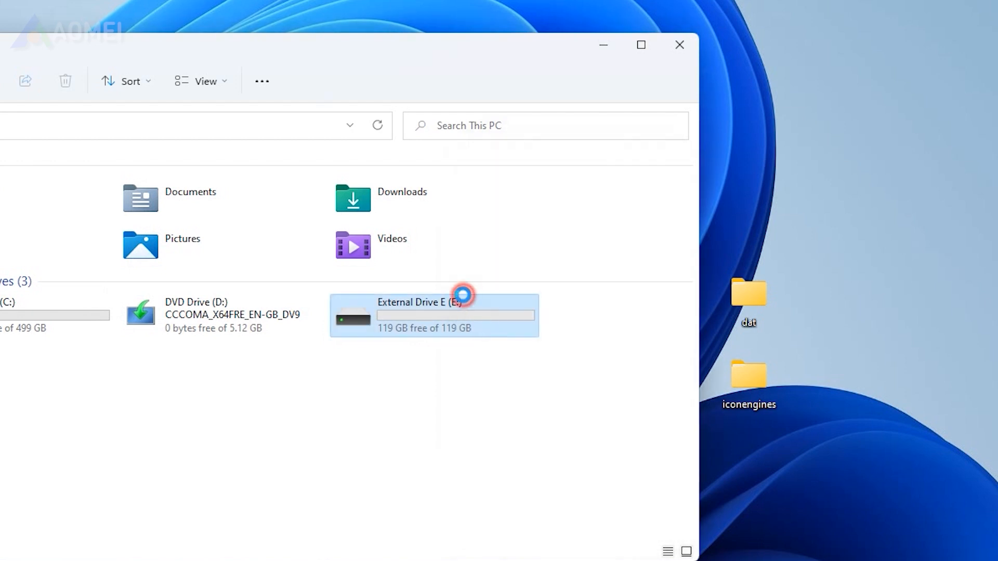
pyautogui.doubleClick(417, 315)
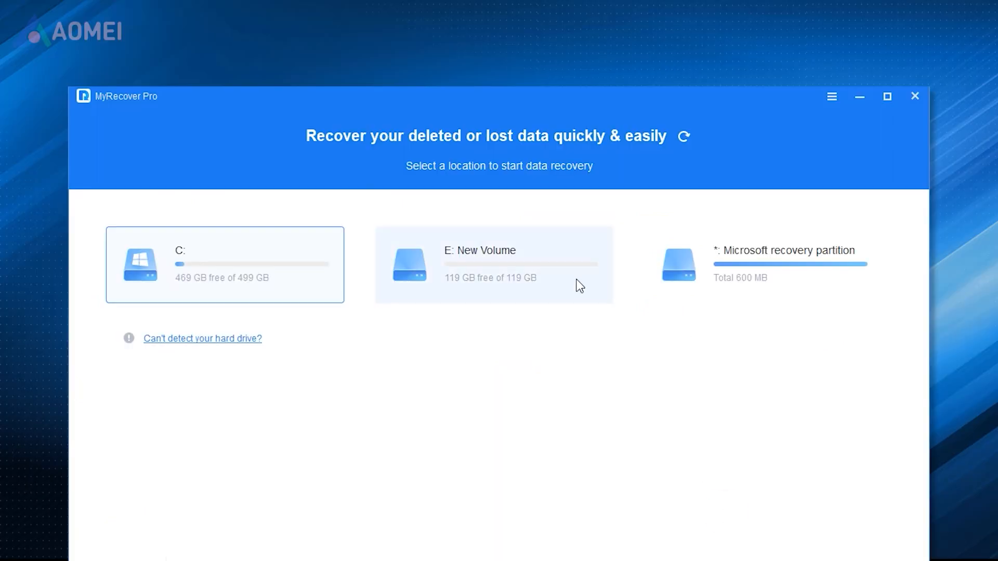
# - Choose E: New Volume as the scan target and start scanning it for lost files
pyautogui.click(493, 264)
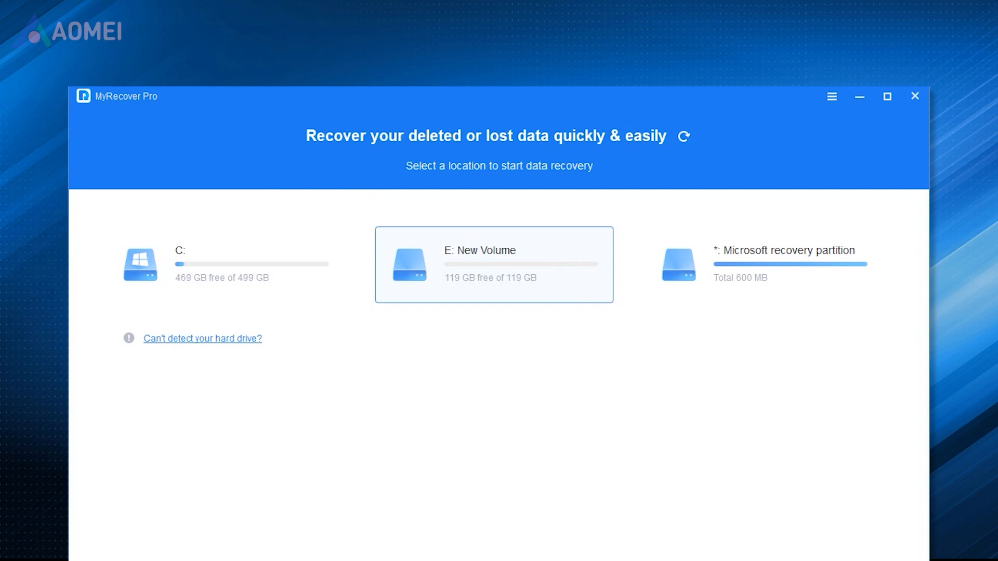
pyautogui.click(493, 264)
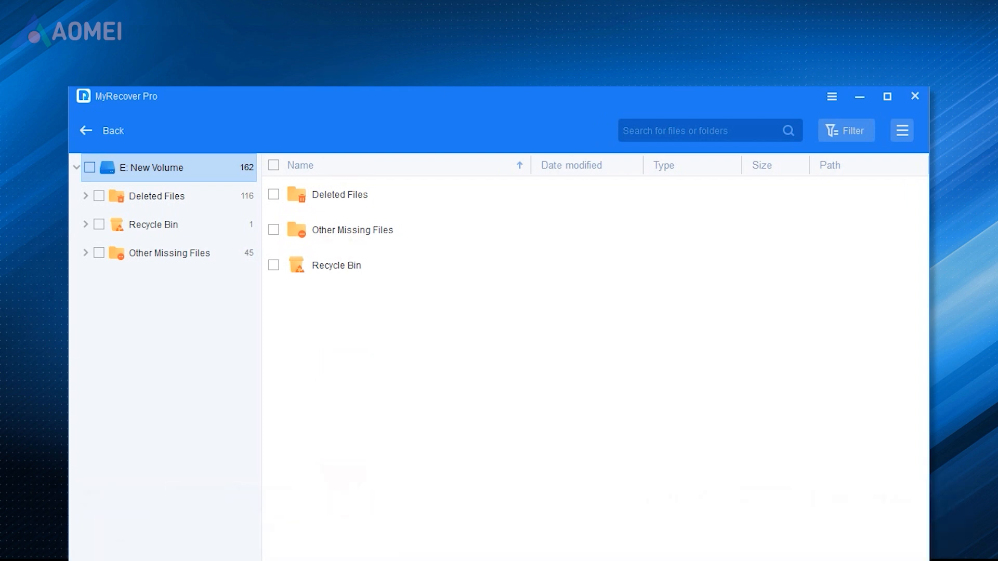
pyautogui.click(103, 131)
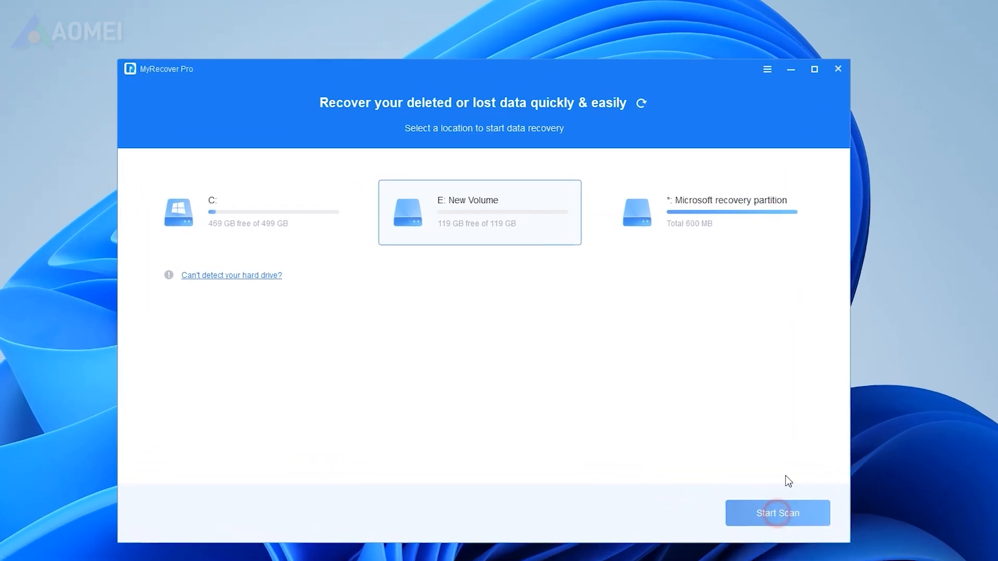
pyautogui.click(778, 513)
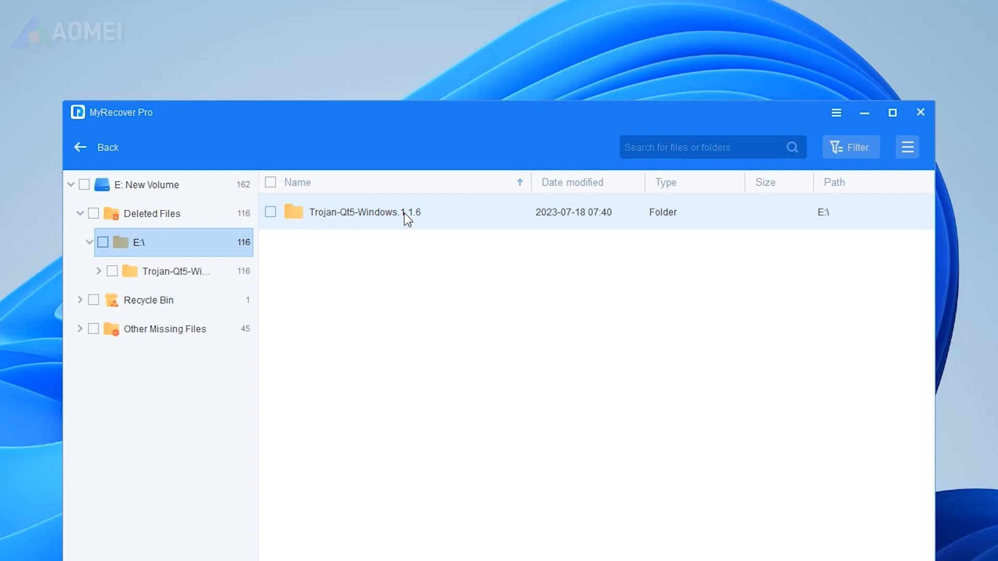
# - Browse Deleted Files > E:\ to the Trojan-Qt5-Windows.1.1.6 folder and tick it, 116 files (166 MB) selected
pyautogui.doubleClick(357, 212)
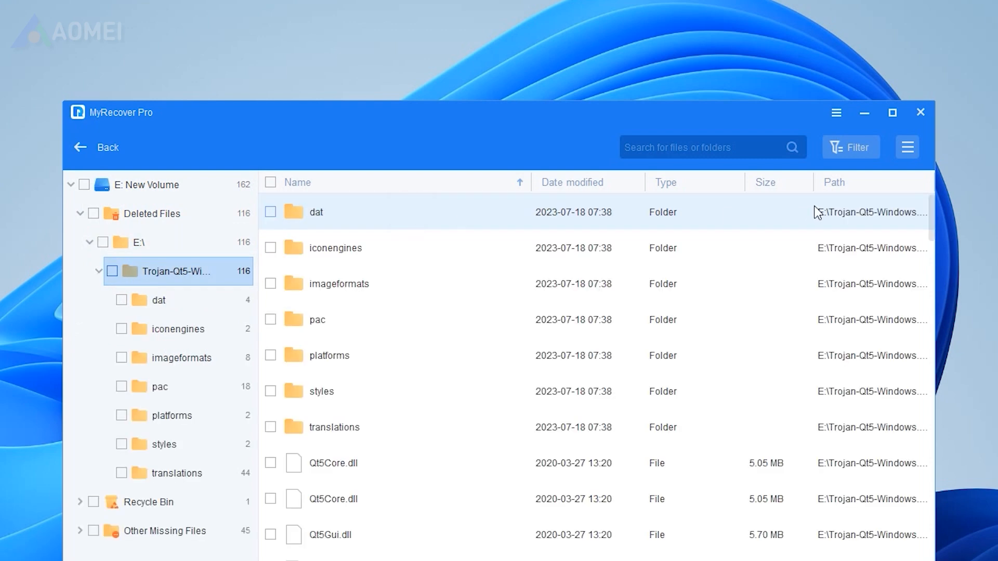
pyautogui.moveTo(819, 213)
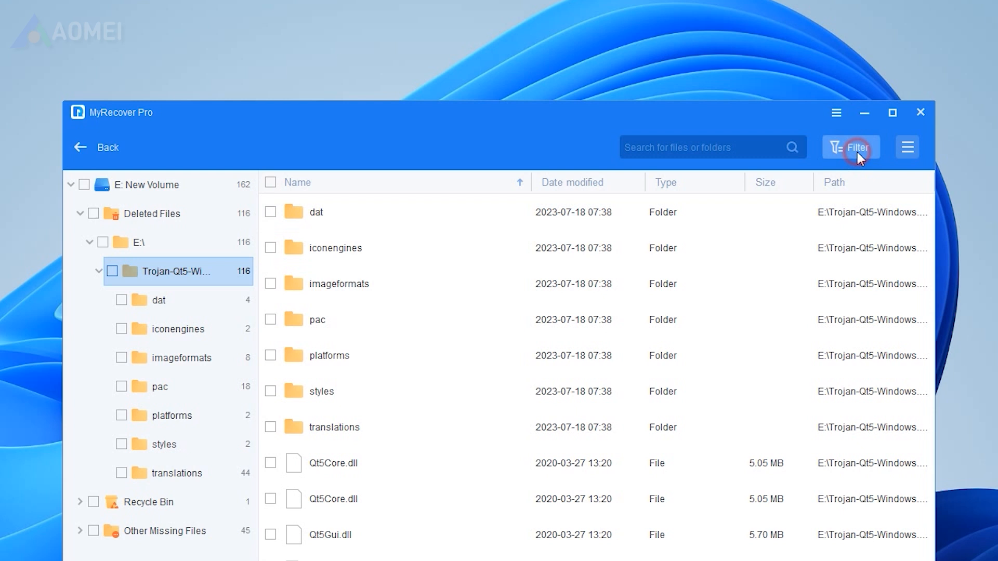
pyautogui.click(851, 146)
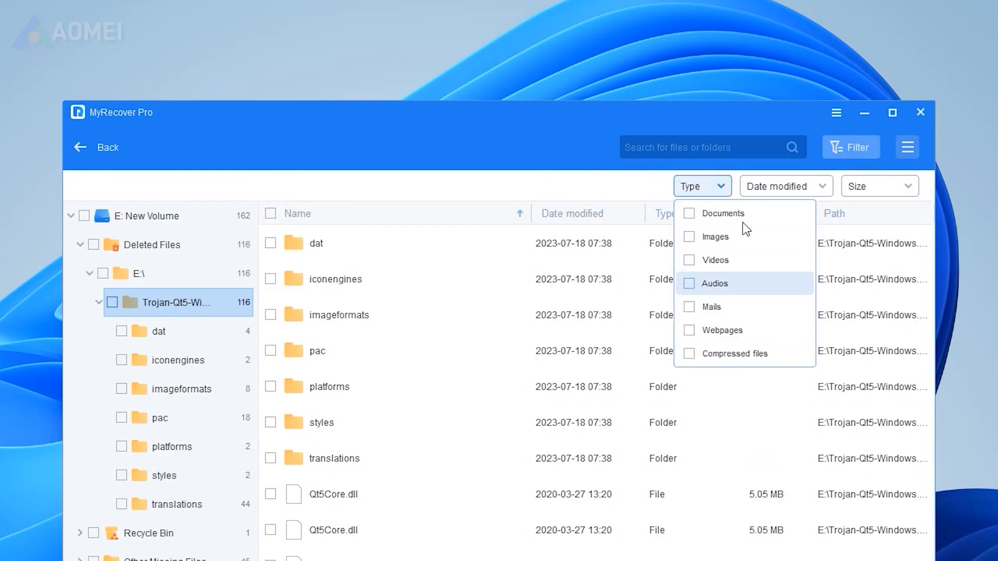
pyautogui.click(786, 186)
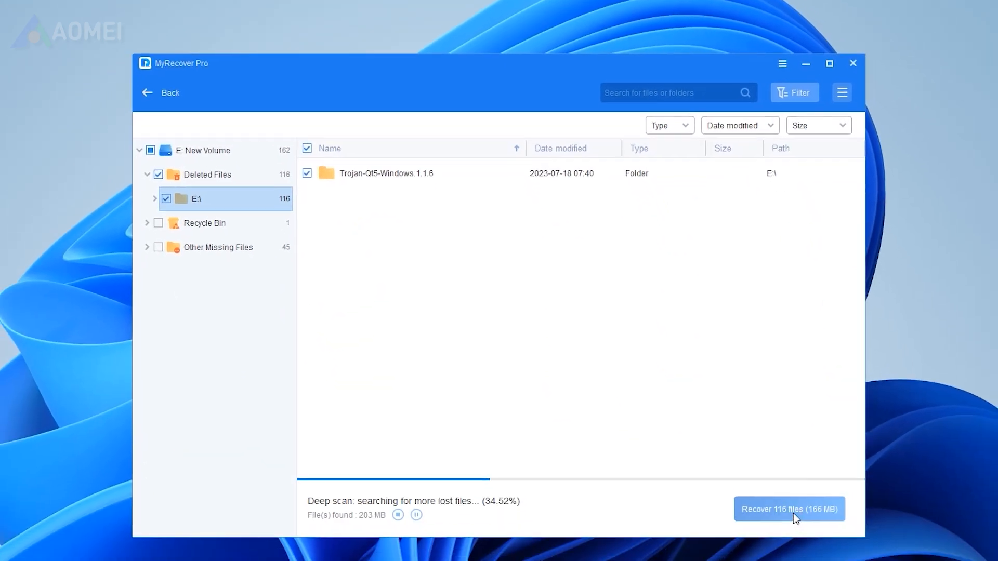
# - Recover the 116 ticked files, confirming the default save folder
pyautogui.click(789, 508)
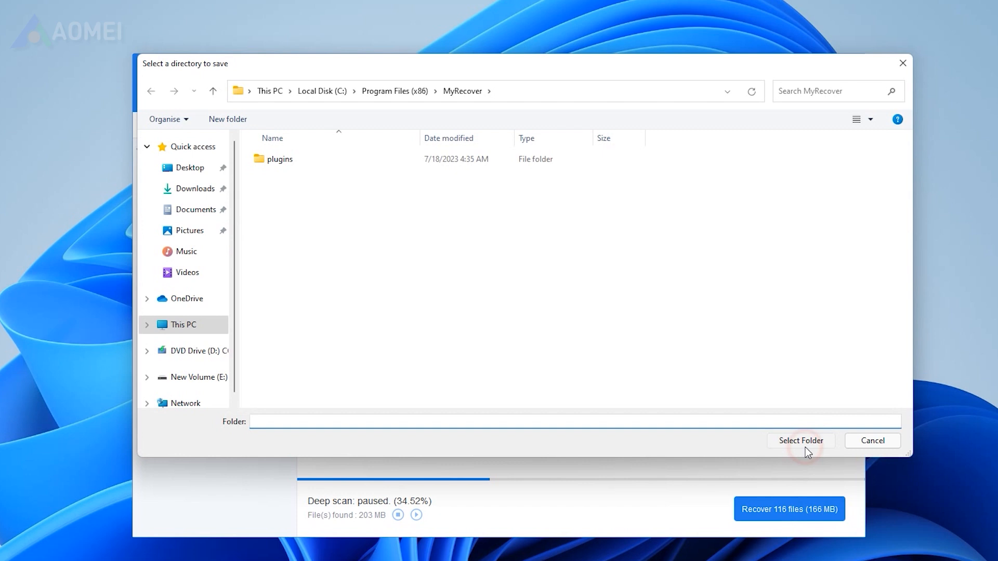
pyautogui.click(800, 440)
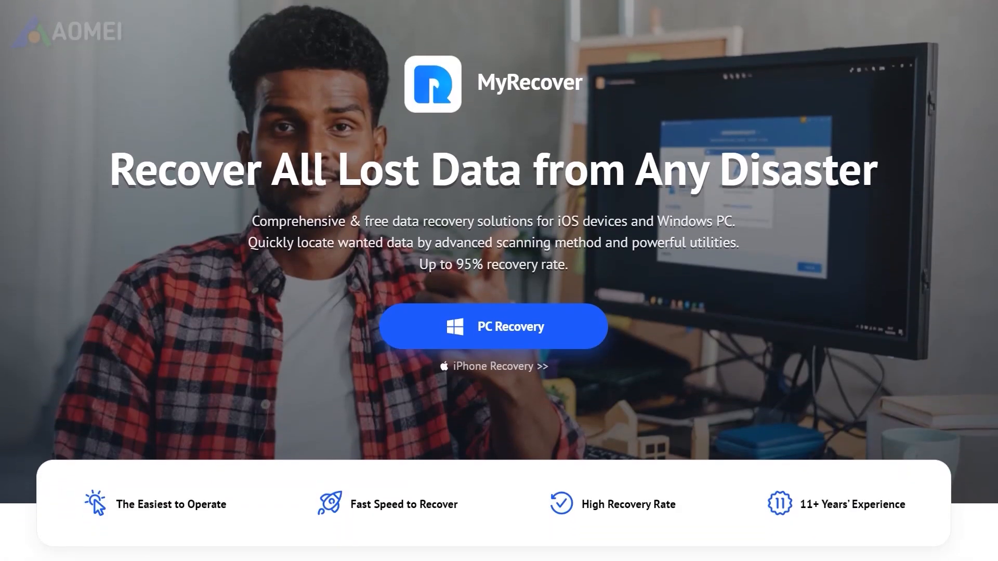
# - Scroll the MyRecover webpage down to the MyRecover for Windows download section
pyautogui.scroll(-3)
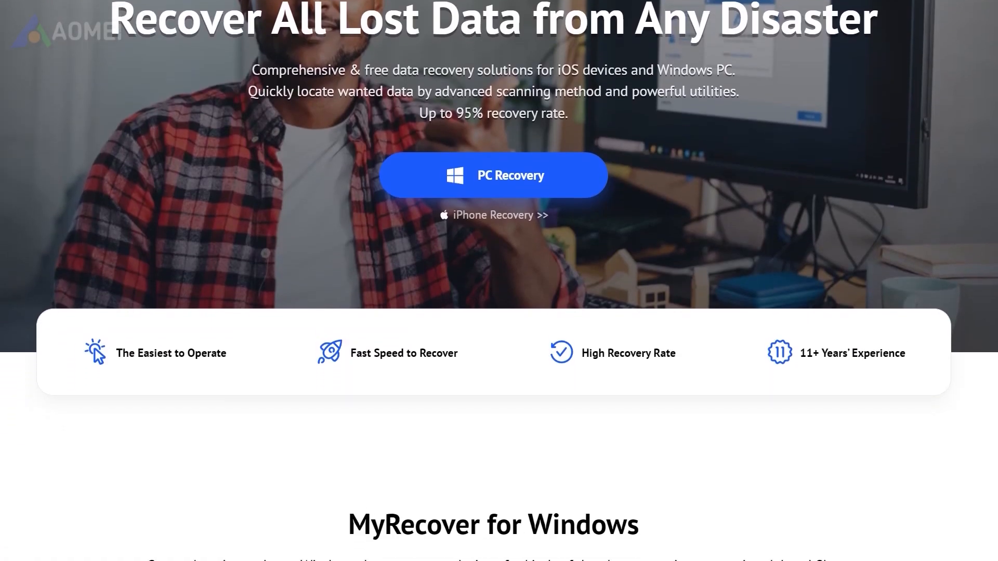
pyautogui.scroll(-3)
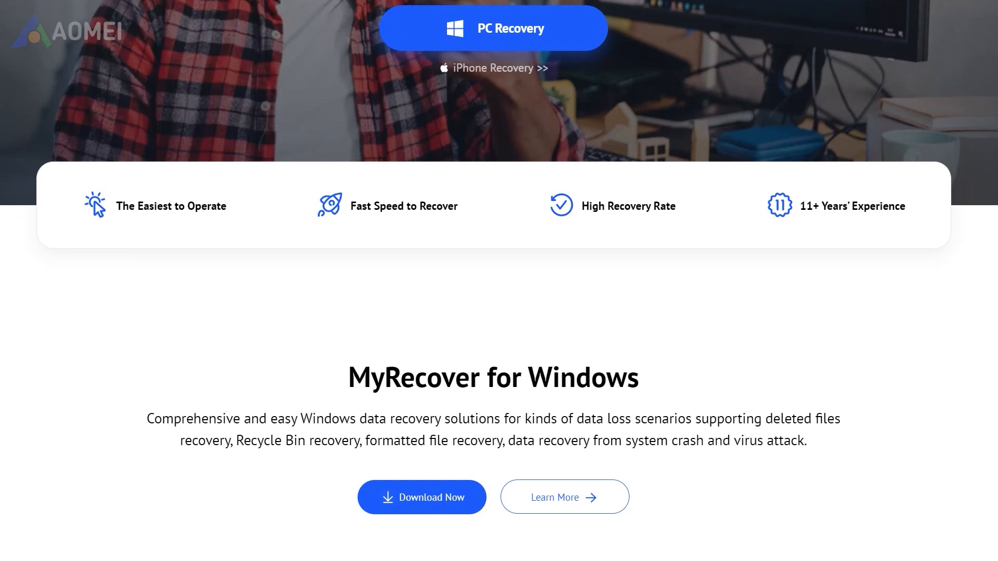
pyautogui.scroll(-3)
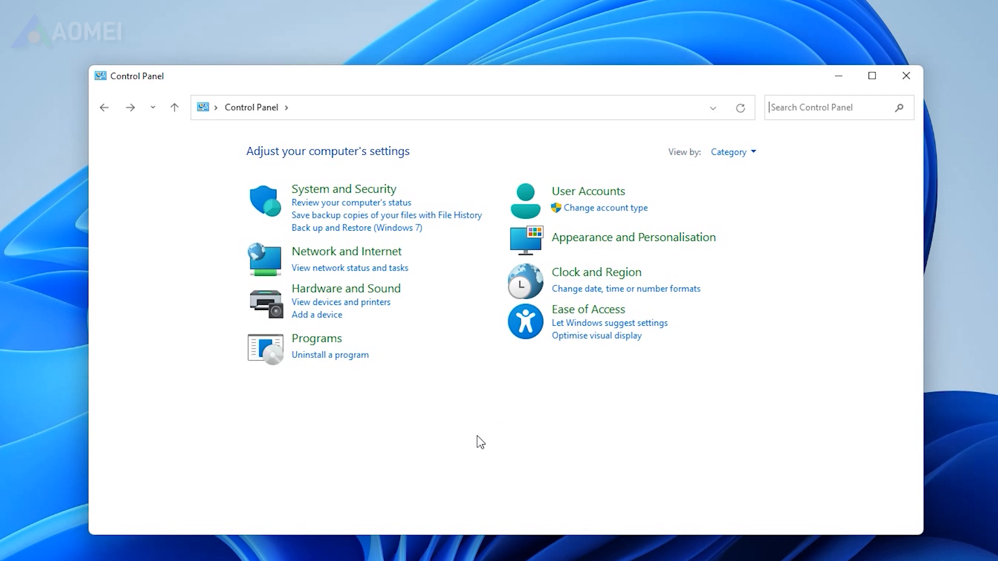
# - Via System and Security > Backup and Restore (Windows 7), restore files and add the Backup of C: folder
pyautogui.click(343, 188)
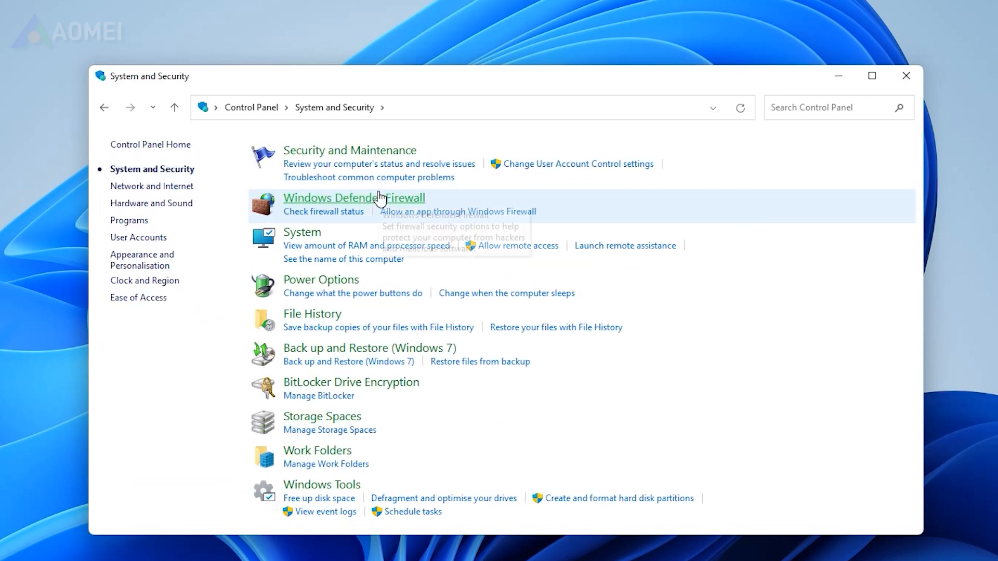
pyautogui.moveTo(361, 351)
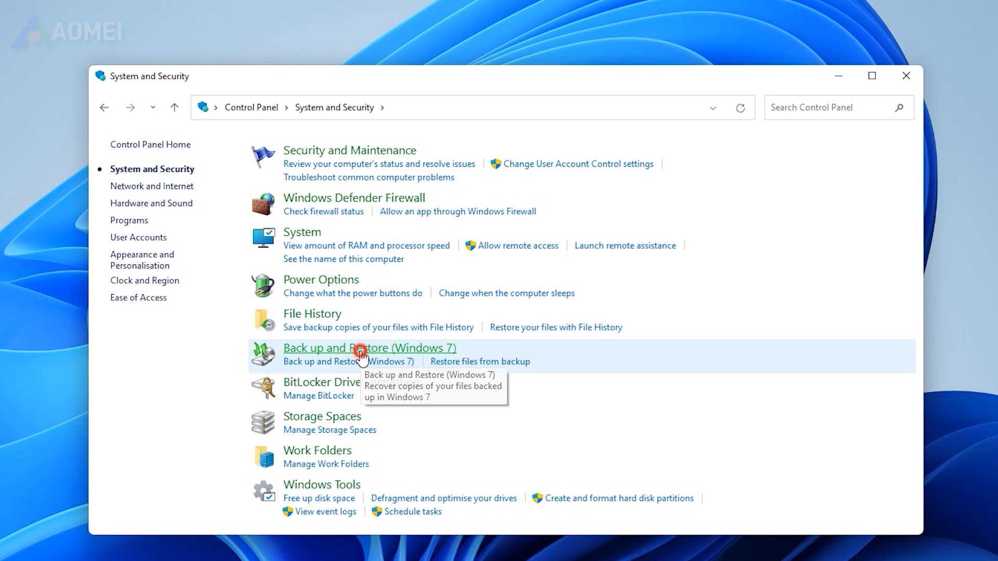
pyautogui.click(369, 348)
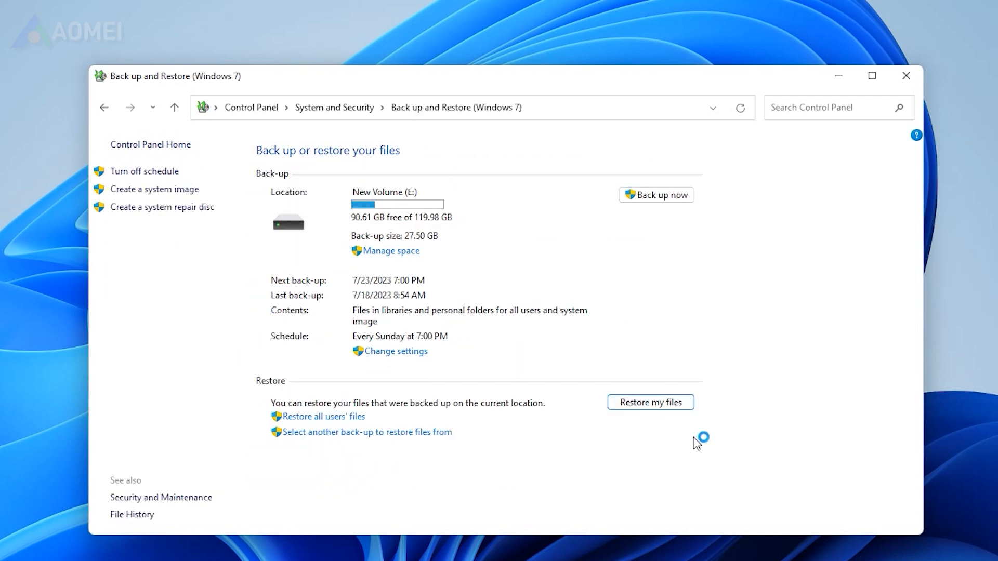
pyautogui.click(650, 401)
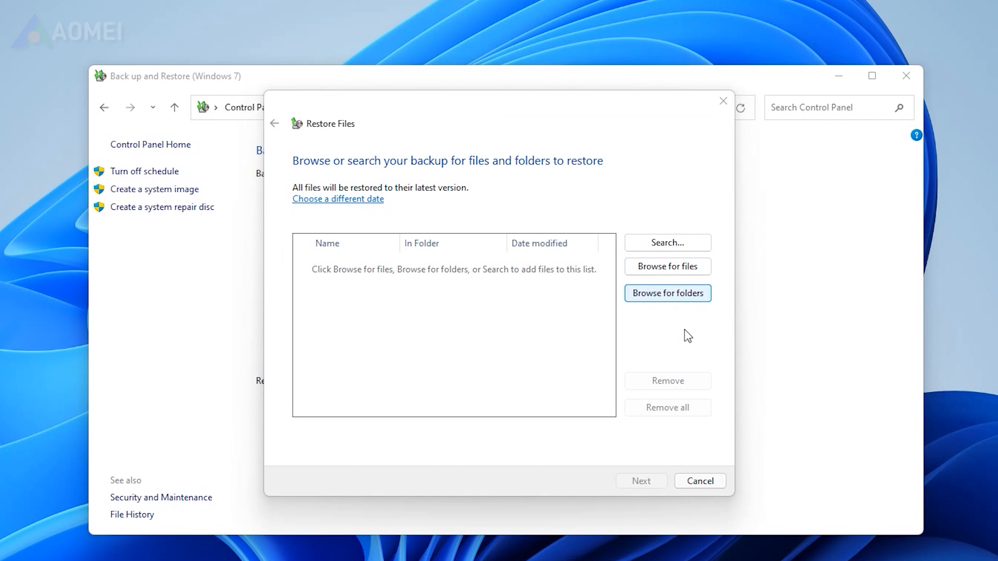
pyautogui.click(667, 293)
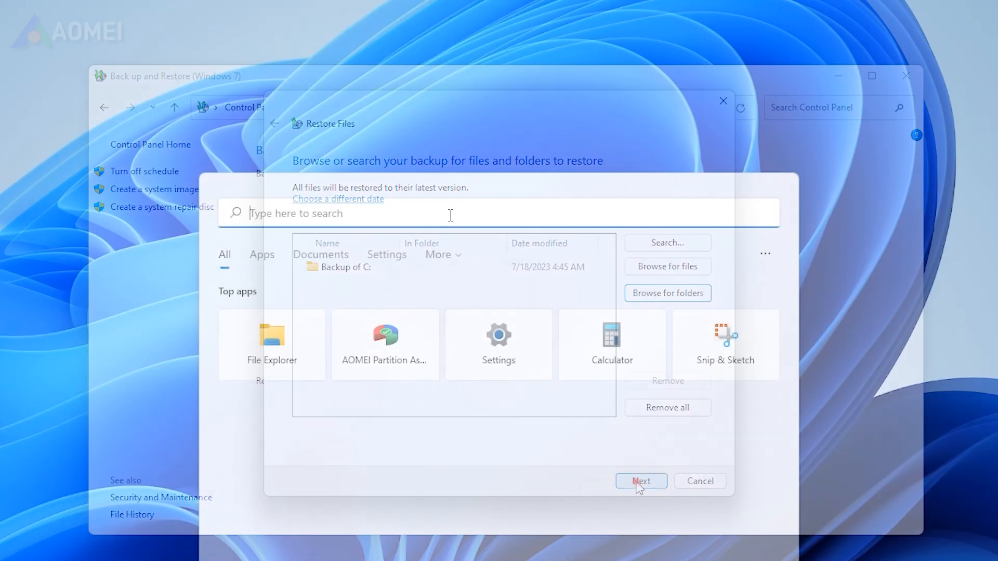
# - Search Windows for 'Restore your files with File History' and launch it to the July 18 Home backup
pyautogui.write('Restore your files with File History')
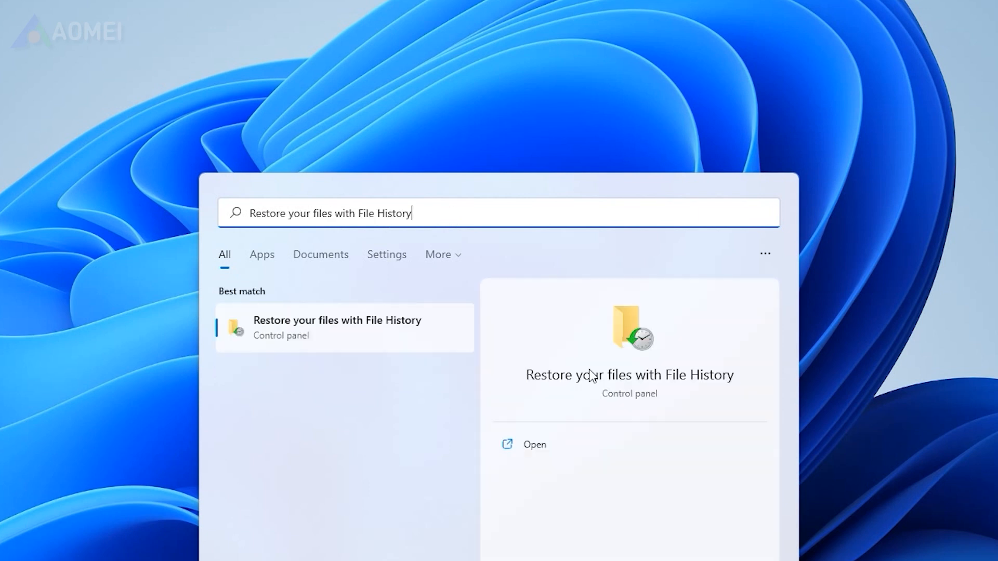
pyautogui.click(533, 444)
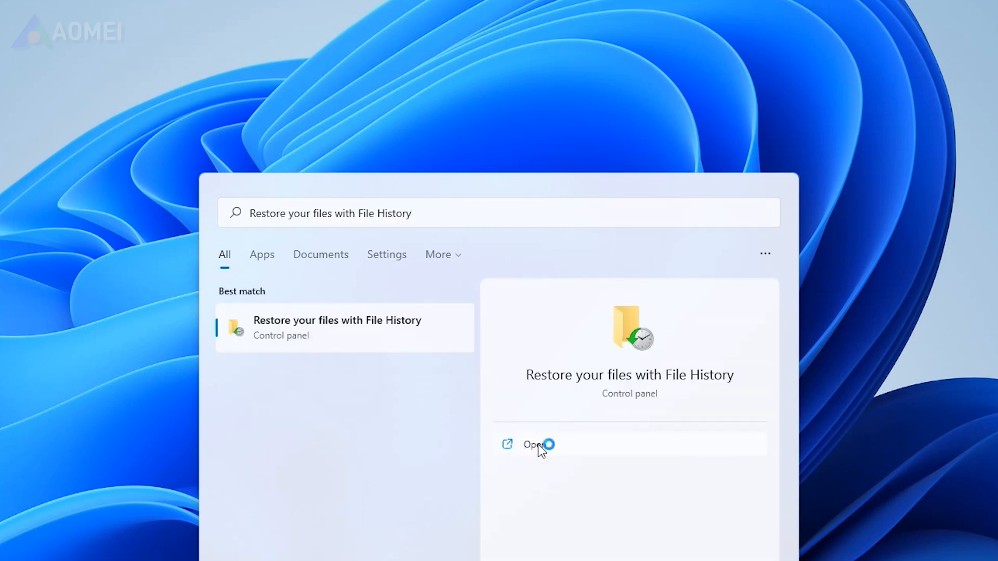
pyautogui.click(532, 444)
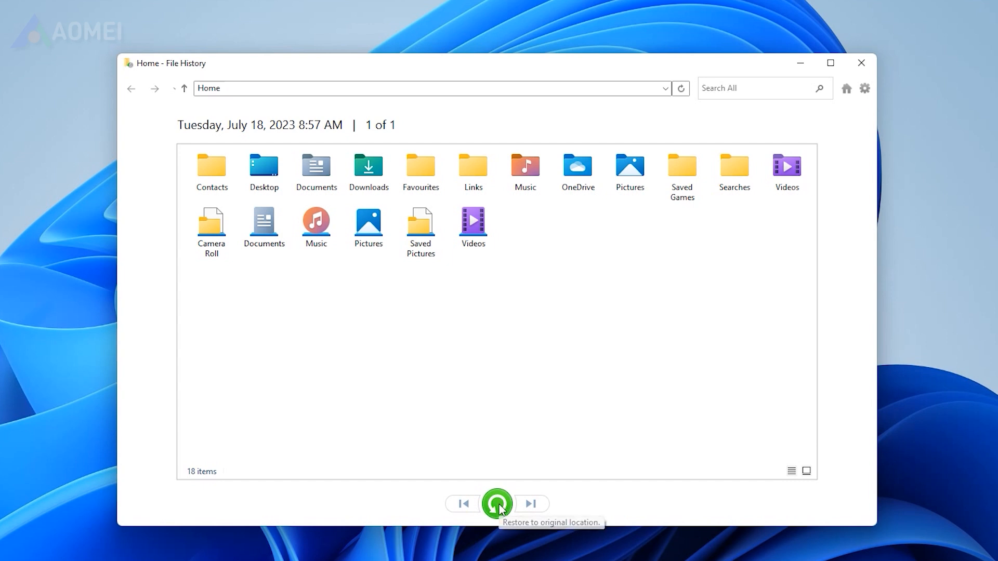